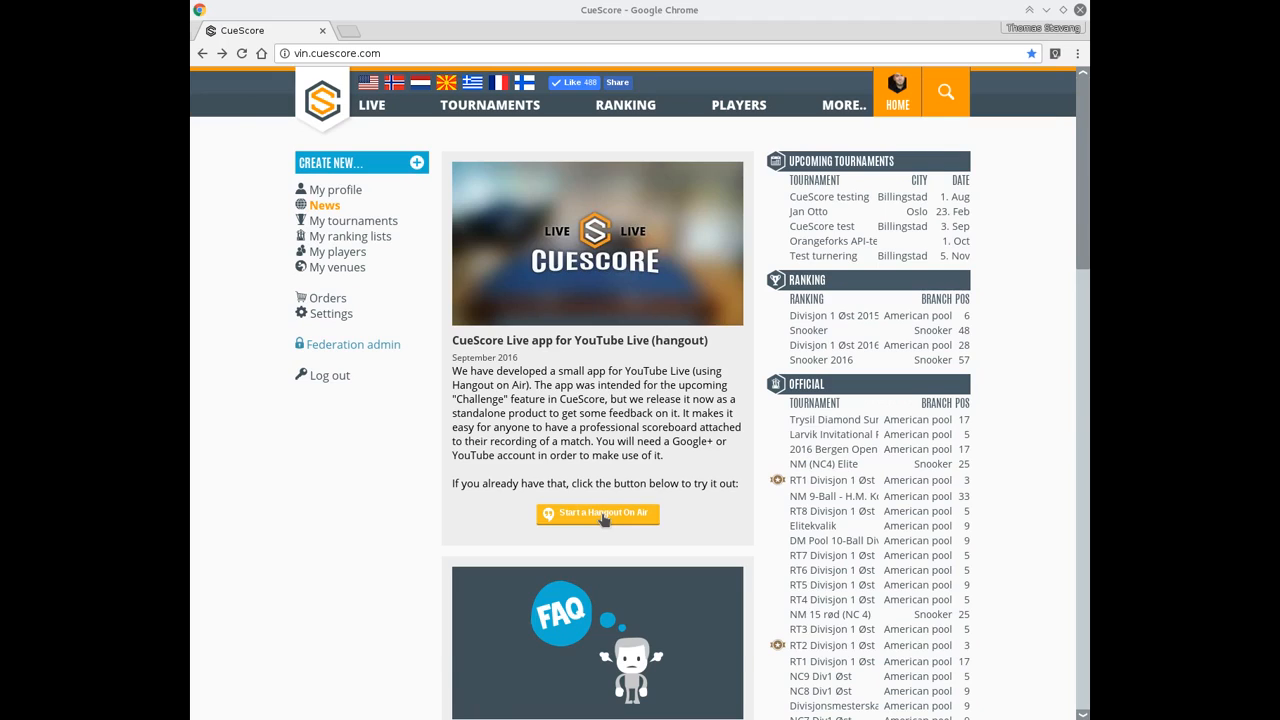
Launch a Hangout On Air from CueScore Live and accept its broadcast rules.
{"action": "left_click", "coordinate": [596, 512]}
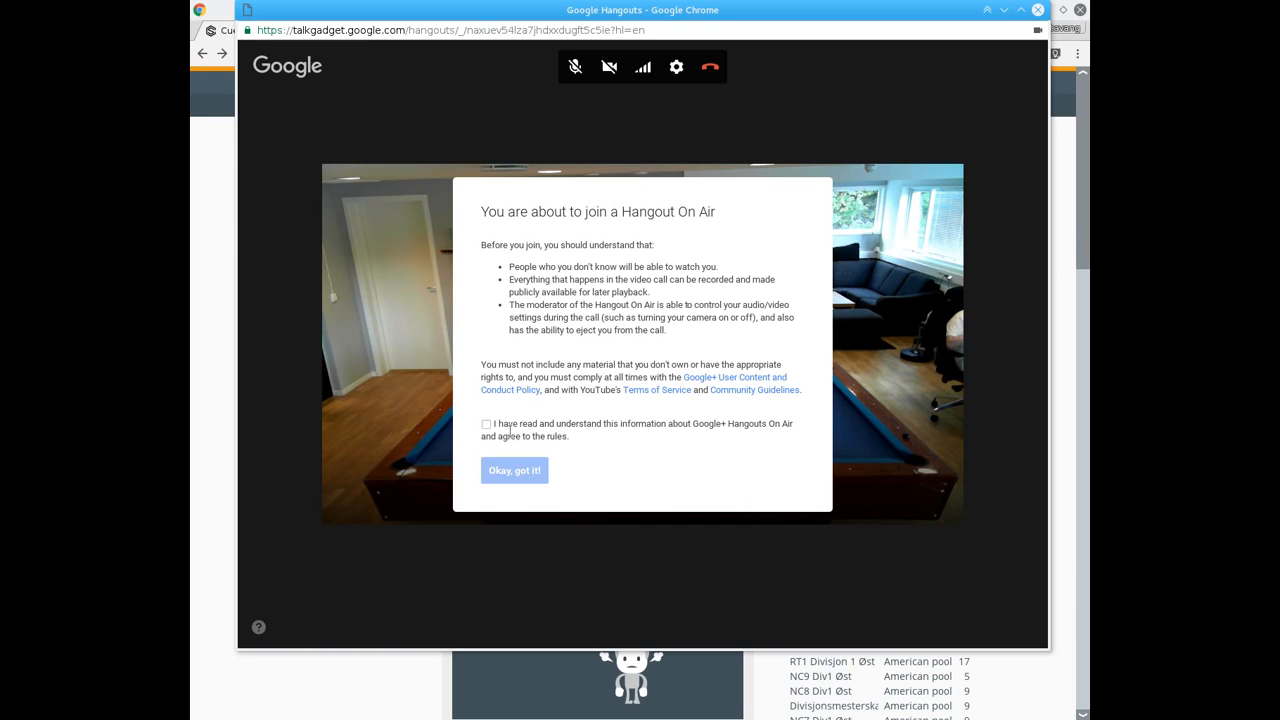
{"action": "left_click", "coordinate": [486, 424]}
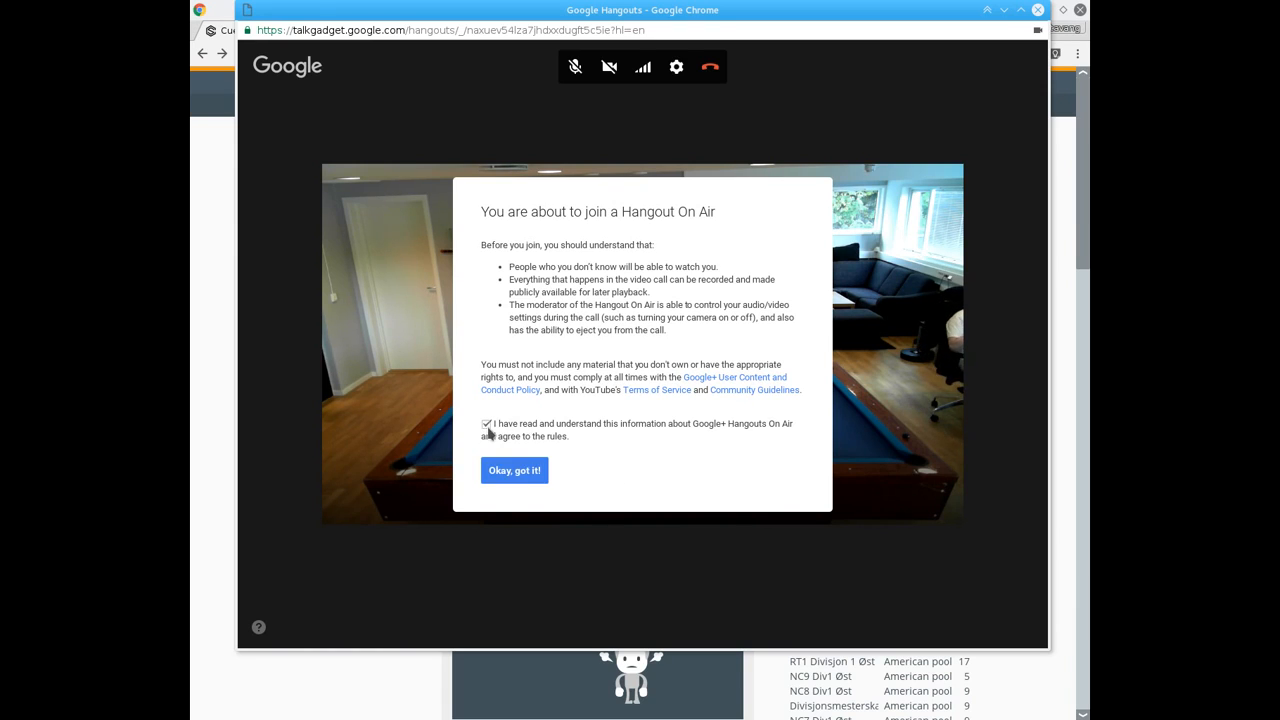
{"action": "left_click", "coordinate": [514, 470]}
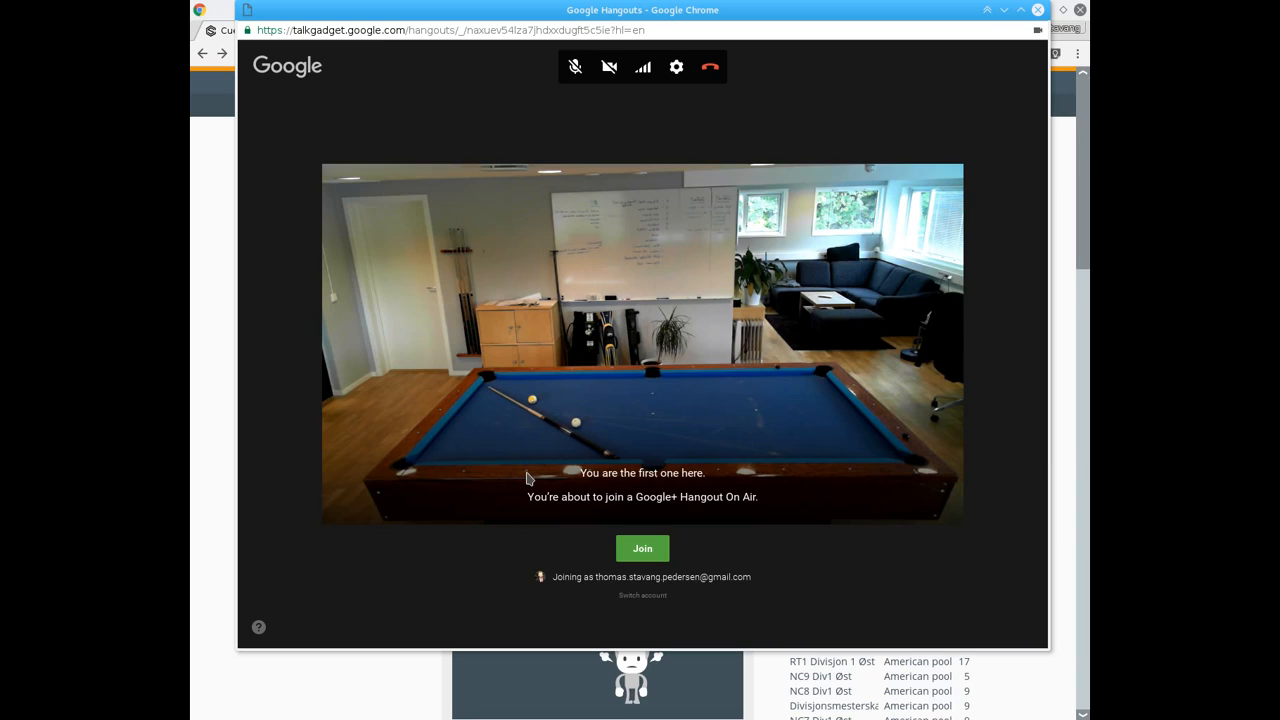
{"action": "mouse_move", "coordinate": [630, 520]}
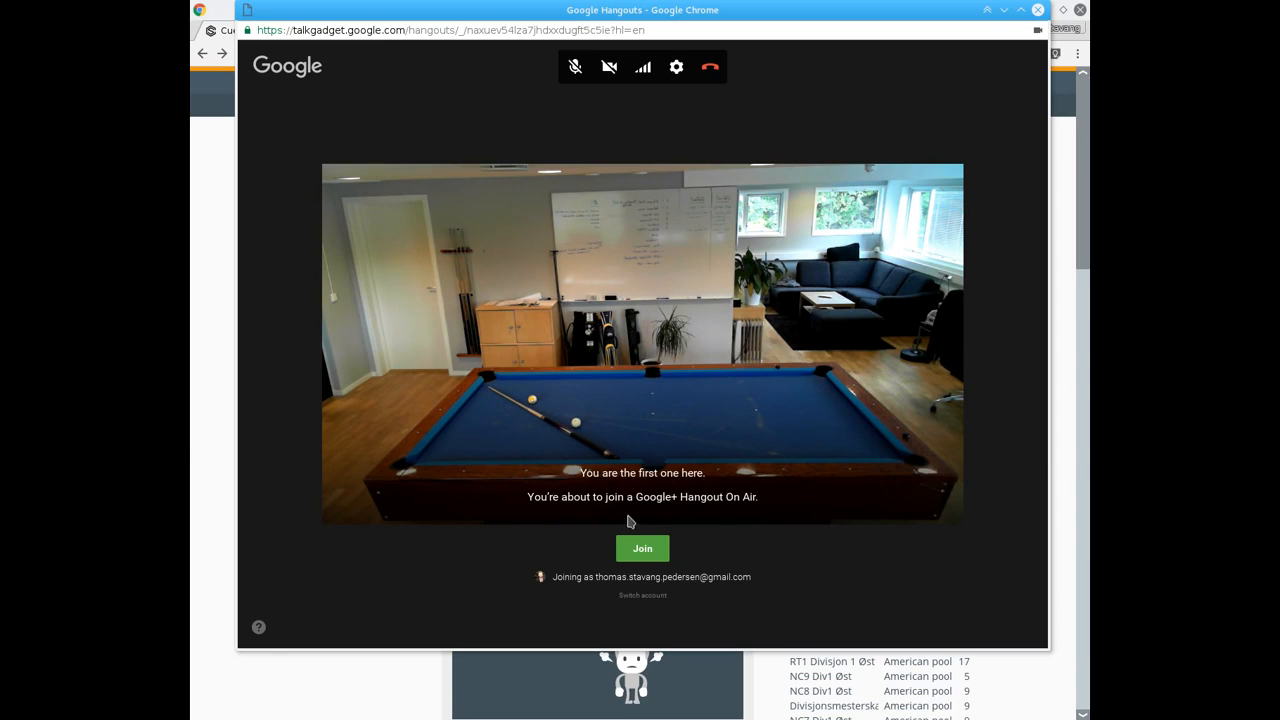
{"action": "left_click", "coordinate": [642, 548]}
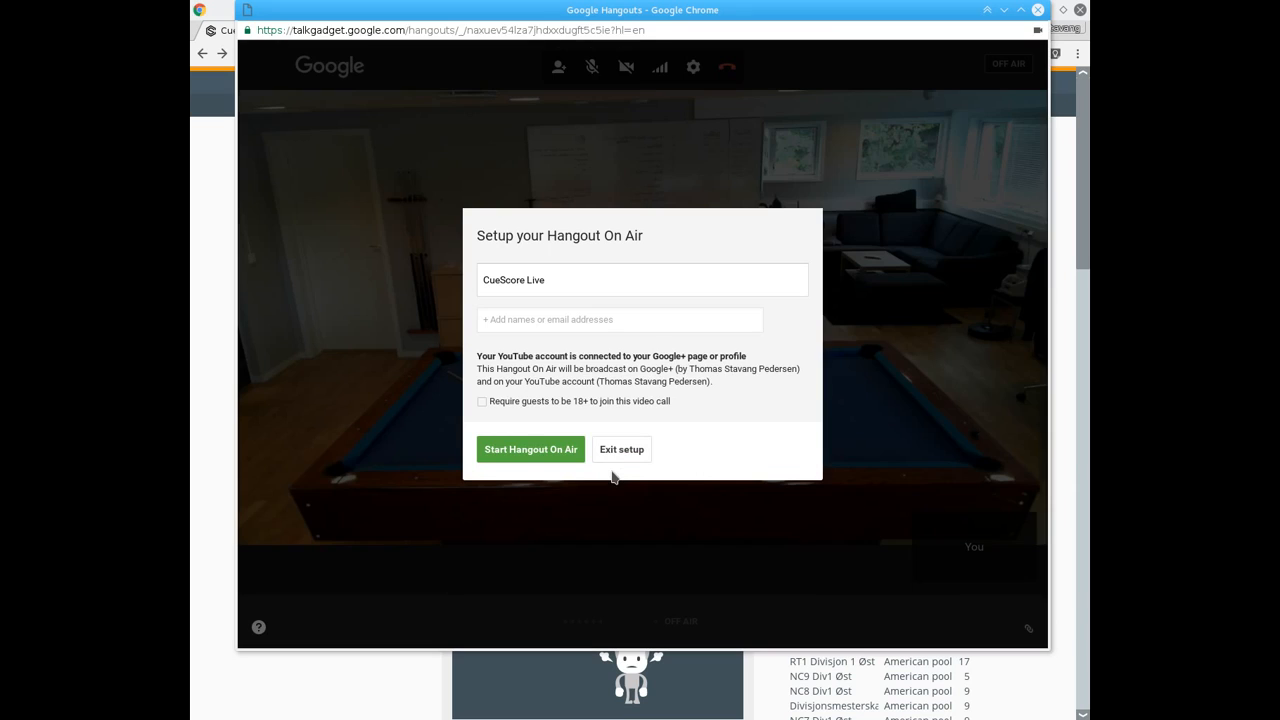
{"action": "left_click", "coordinate": [642, 280]}
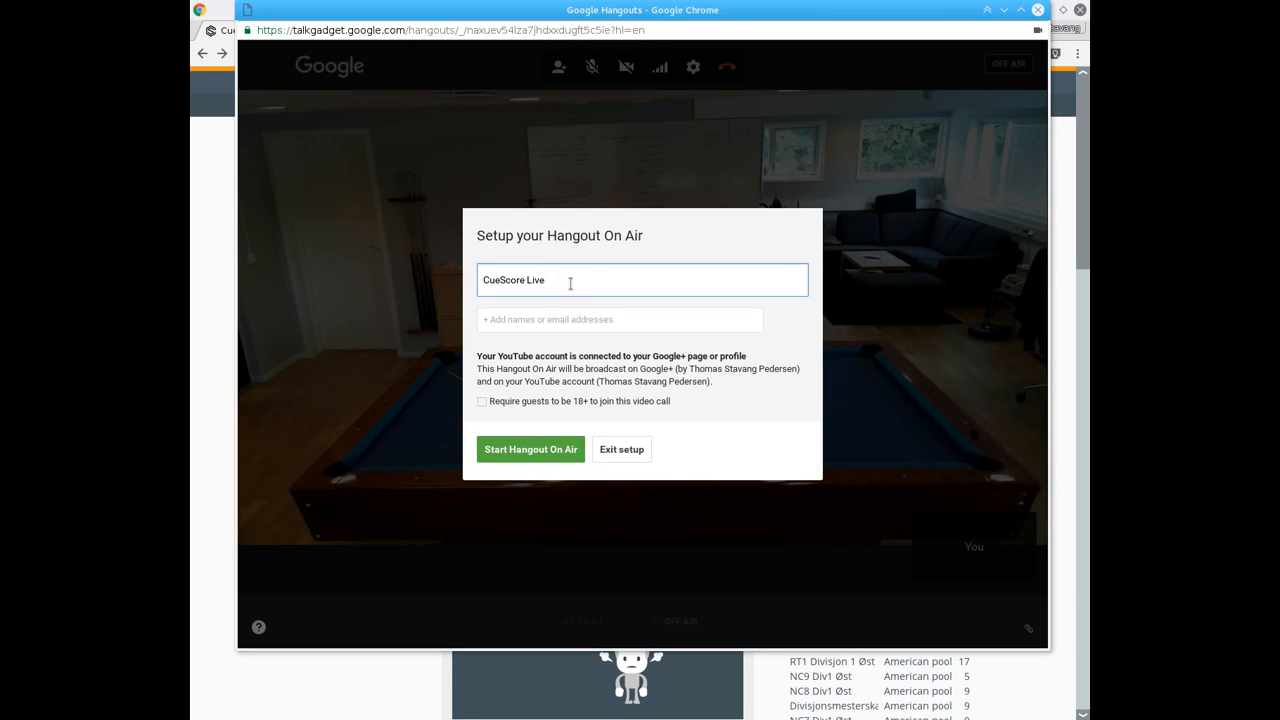
{"action": "type", "text": "Jan"}
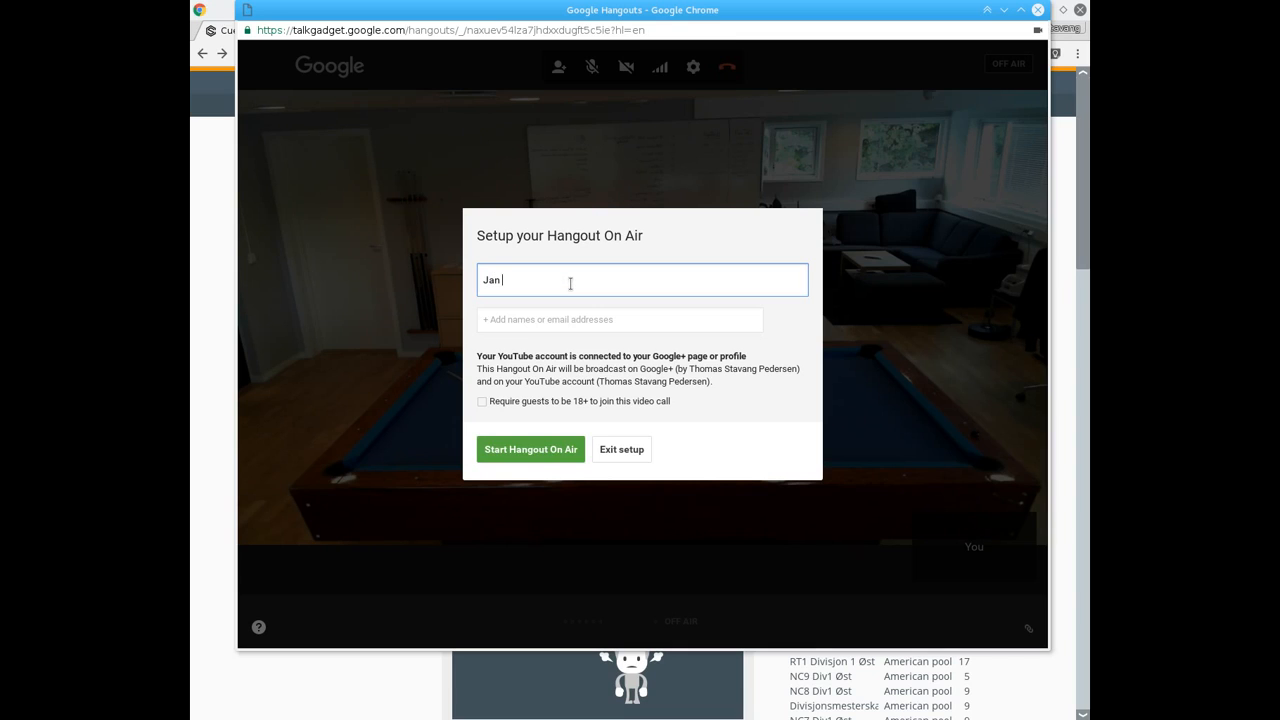
{"action": "type", "text": "Thomassen vs"}
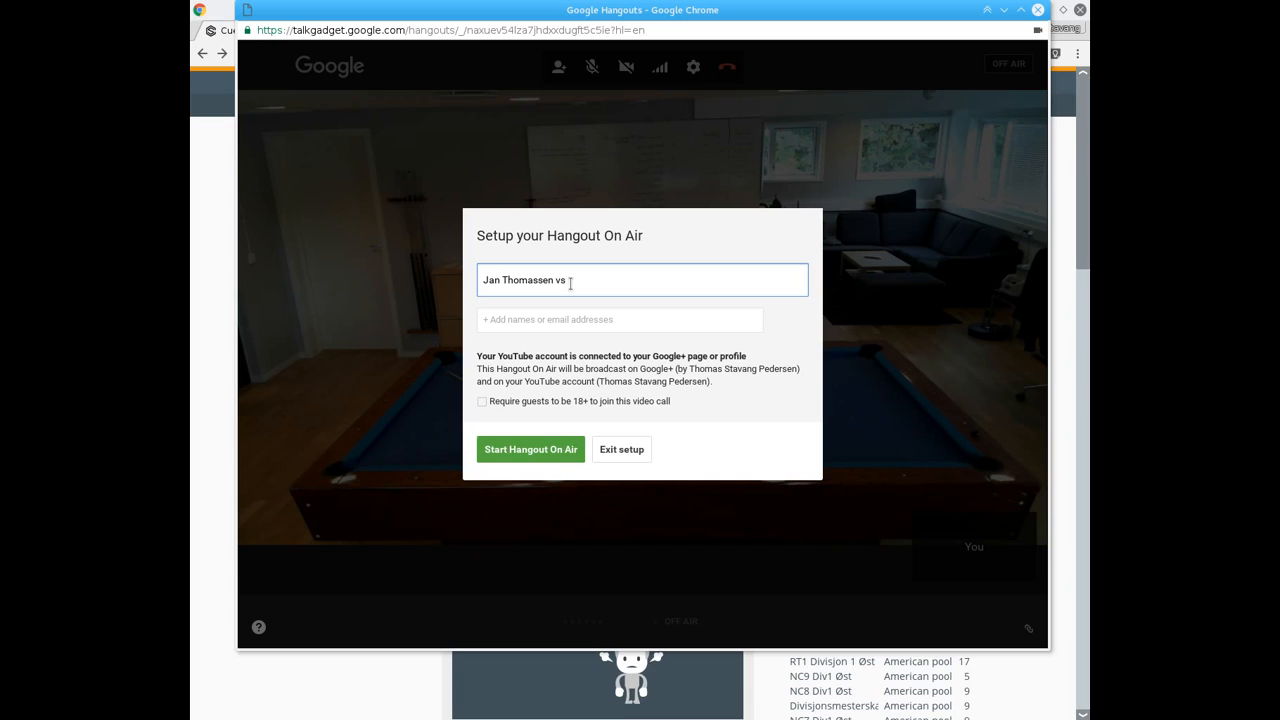
{"action": "type", "text": "Thomas Stavang Pedersen"}
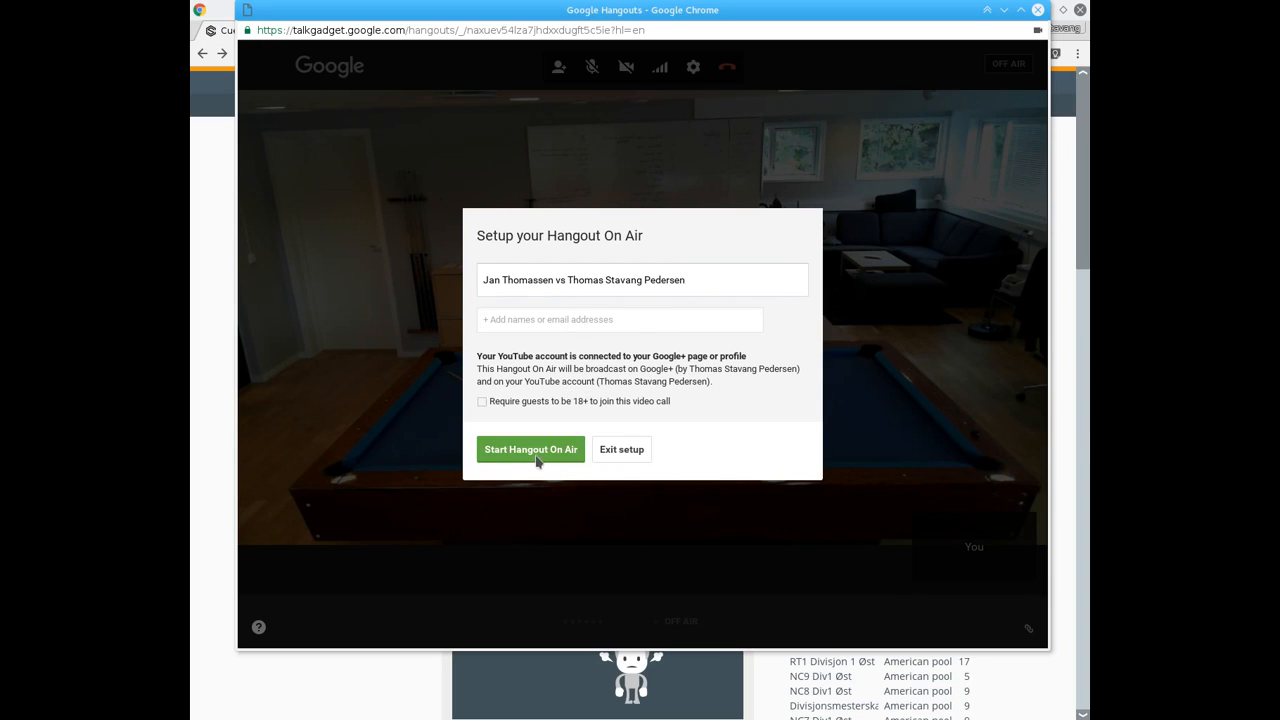
{"action": "left_click", "coordinate": [532, 448]}
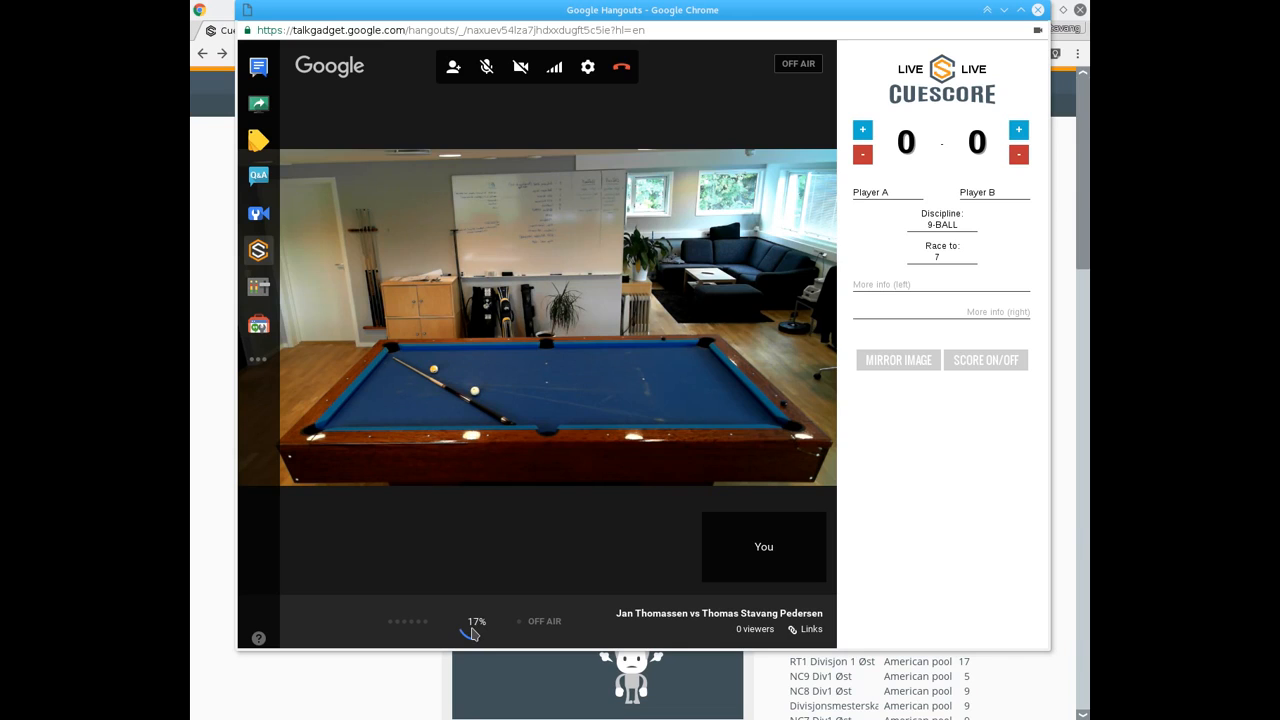
{"action": "left_click", "coordinate": [872, 192]}
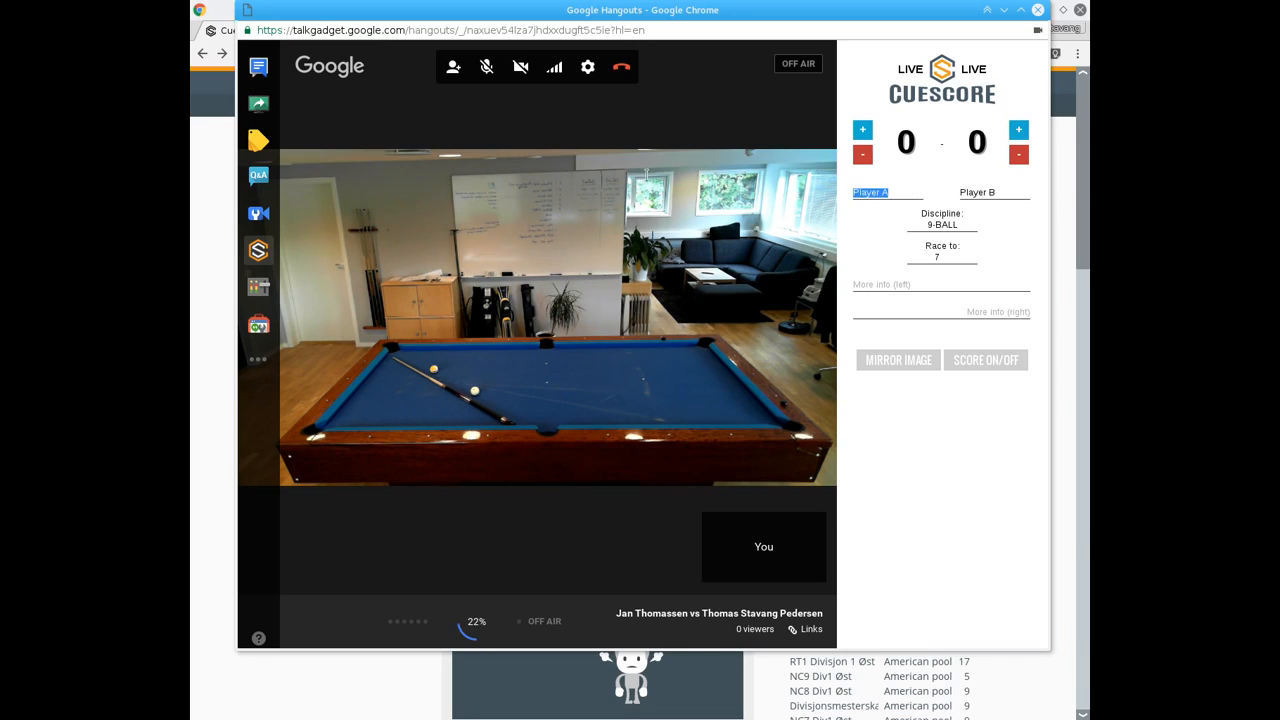
{"action": "type", "text": "Jan Thomassen"}
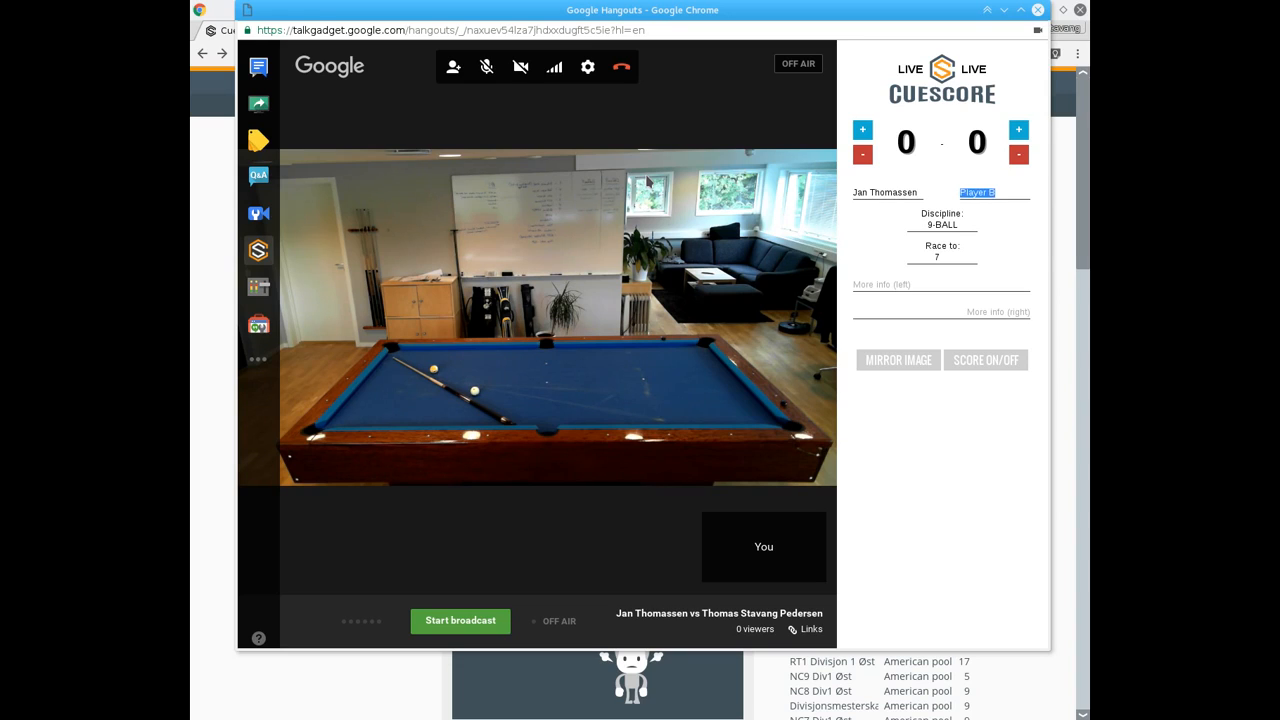
{"action": "type", "text": "Thom"}
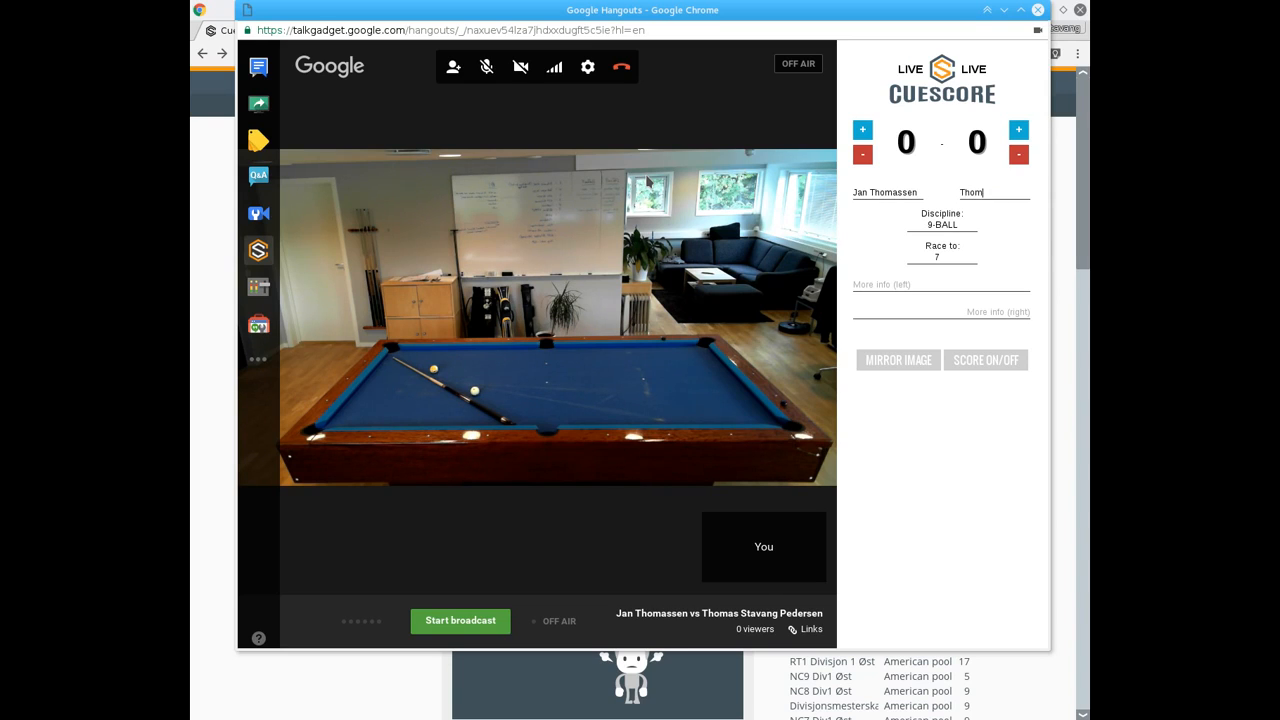
{"action": "type", "text": "Thomas Stavang"}
{"action": "left_click", "coordinate": [942, 312]}
{"action": "type", "text": "Round 1"}
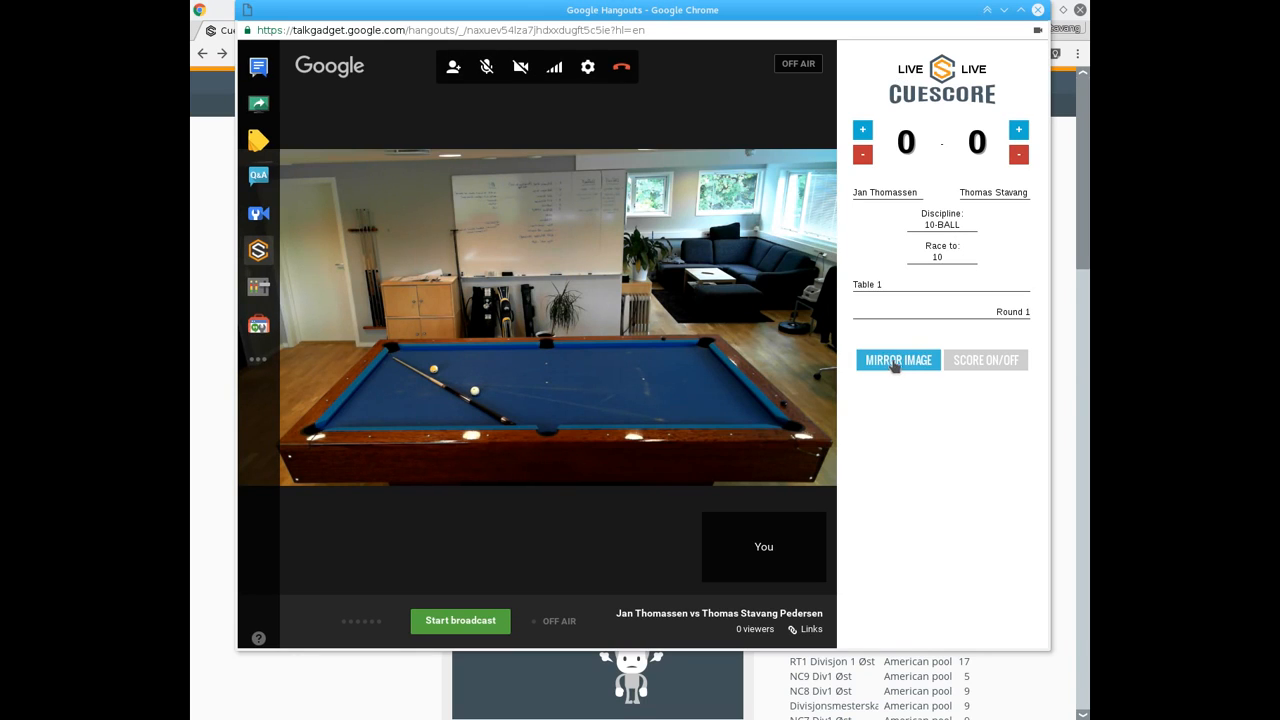
Mirror the table camera image and show the CueScore scoreboard overlay on the video.
{"action": "left_click", "coordinate": [896, 360]}
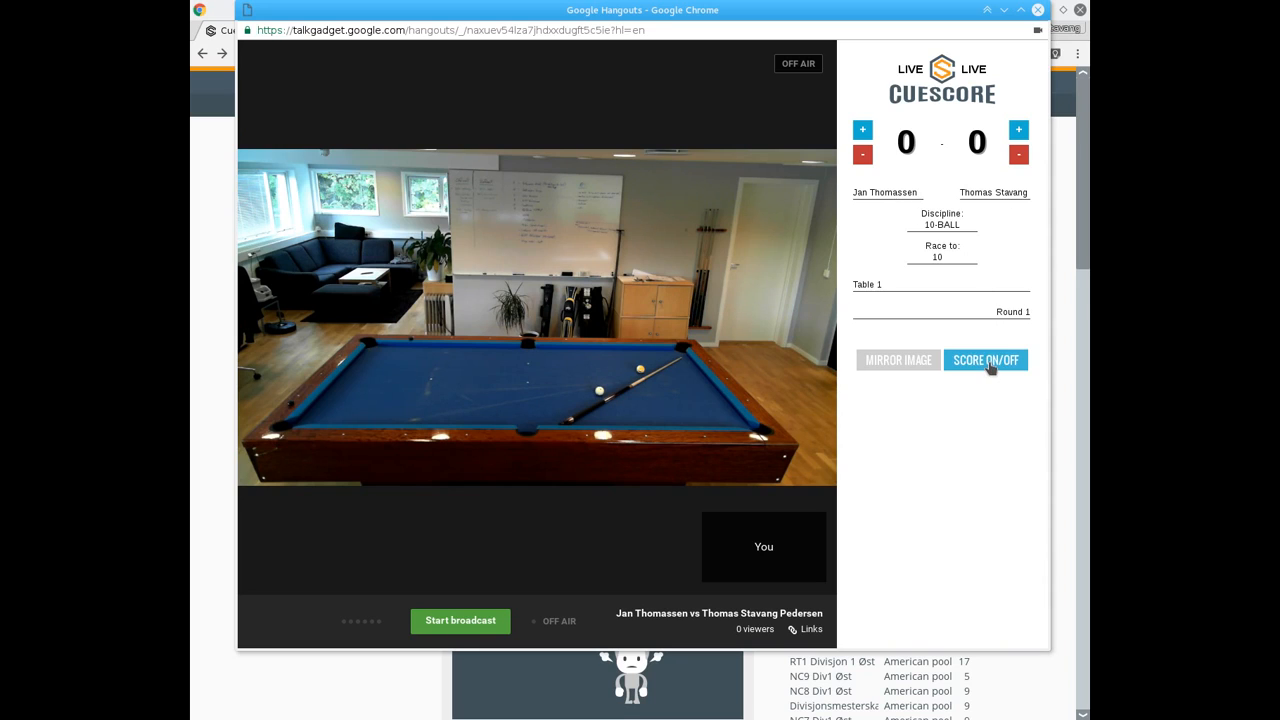
{"action": "left_click", "coordinate": [984, 360]}
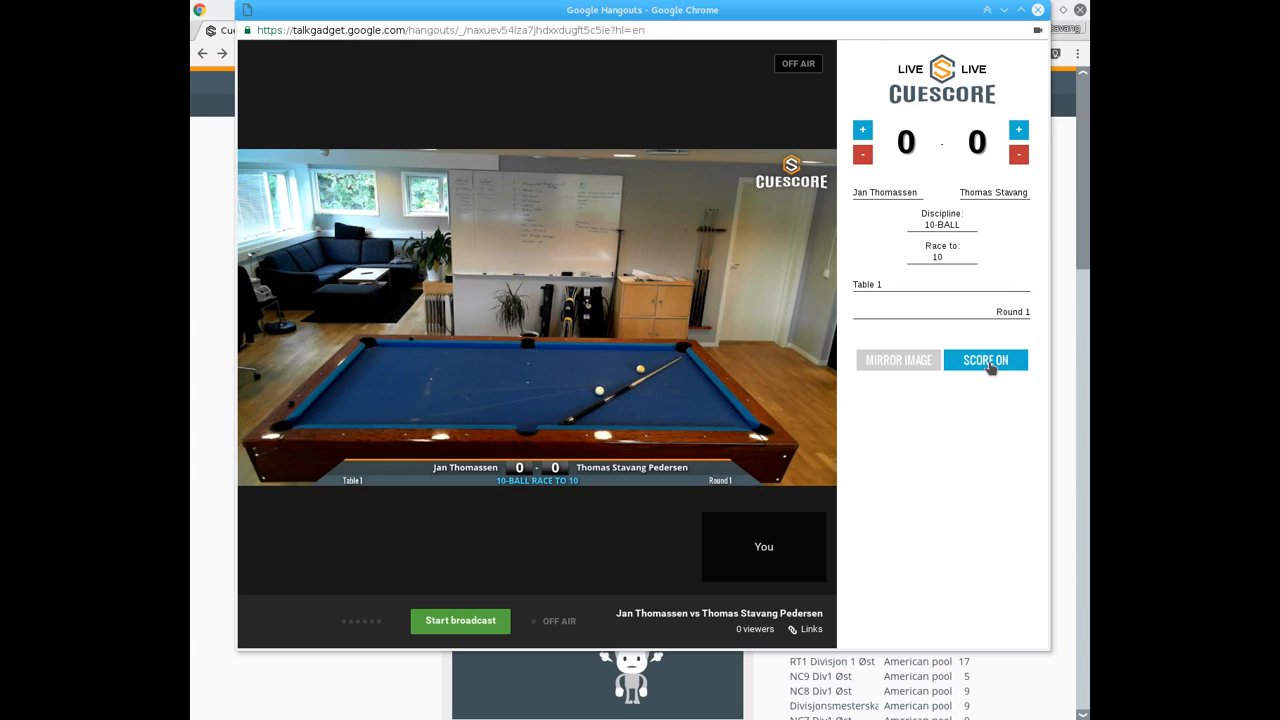
{"action": "mouse_move", "coordinate": [890, 144]}
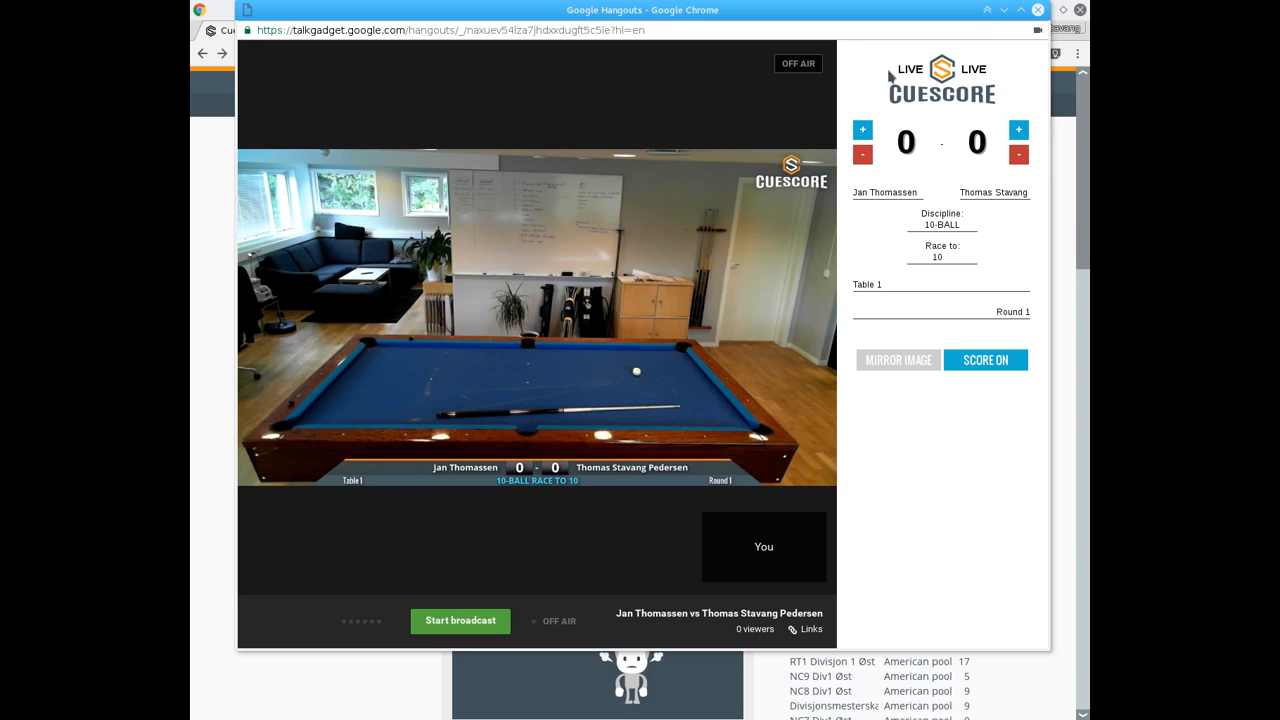
Award Player B a point for 0–1 and select the broadcast's YouTube page link.
{"action": "left_click", "coordinate": [1018, 128]}
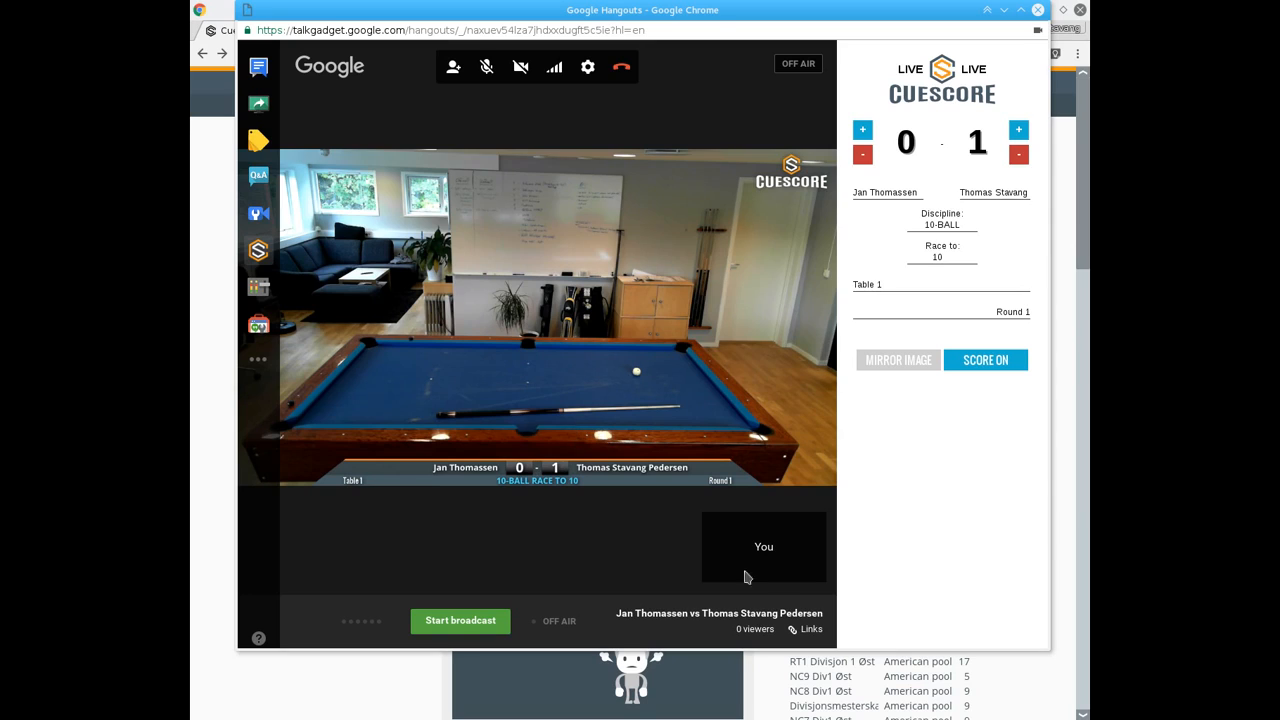
{"action": "mouse_move", "coordinate": [808, 632]}
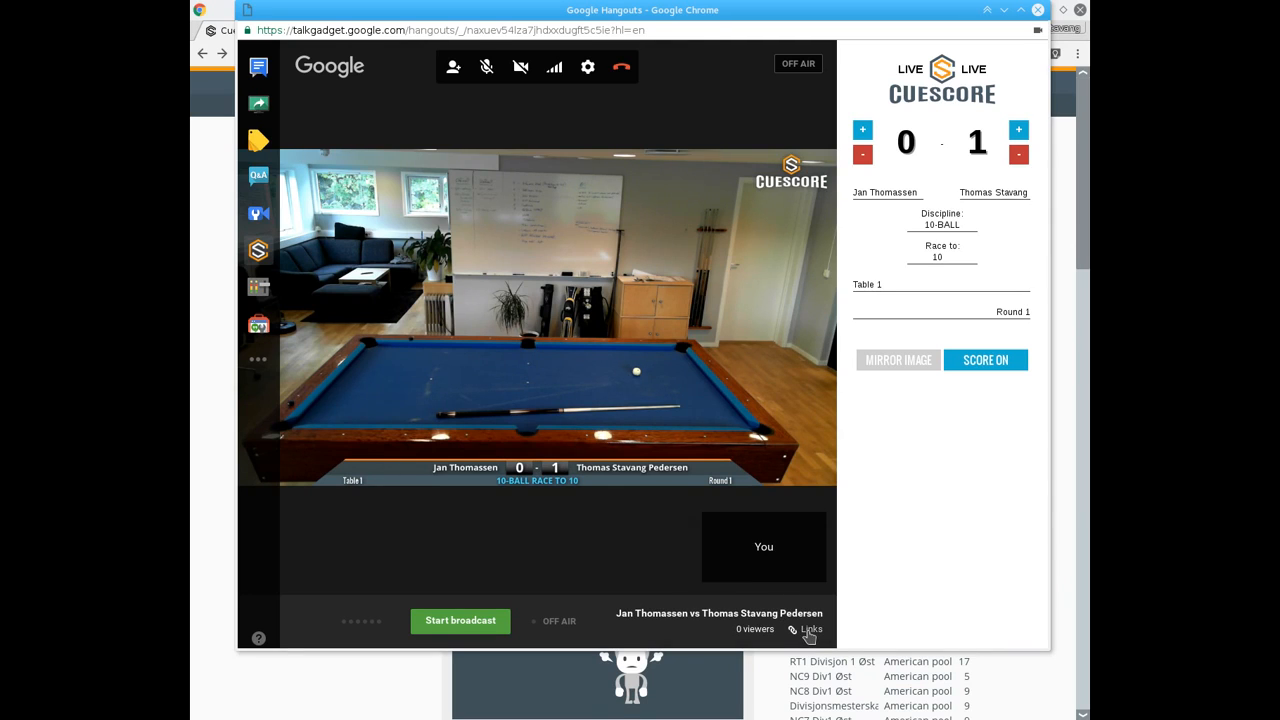
{"action": "left_click", "coordinate": [812, 628]}
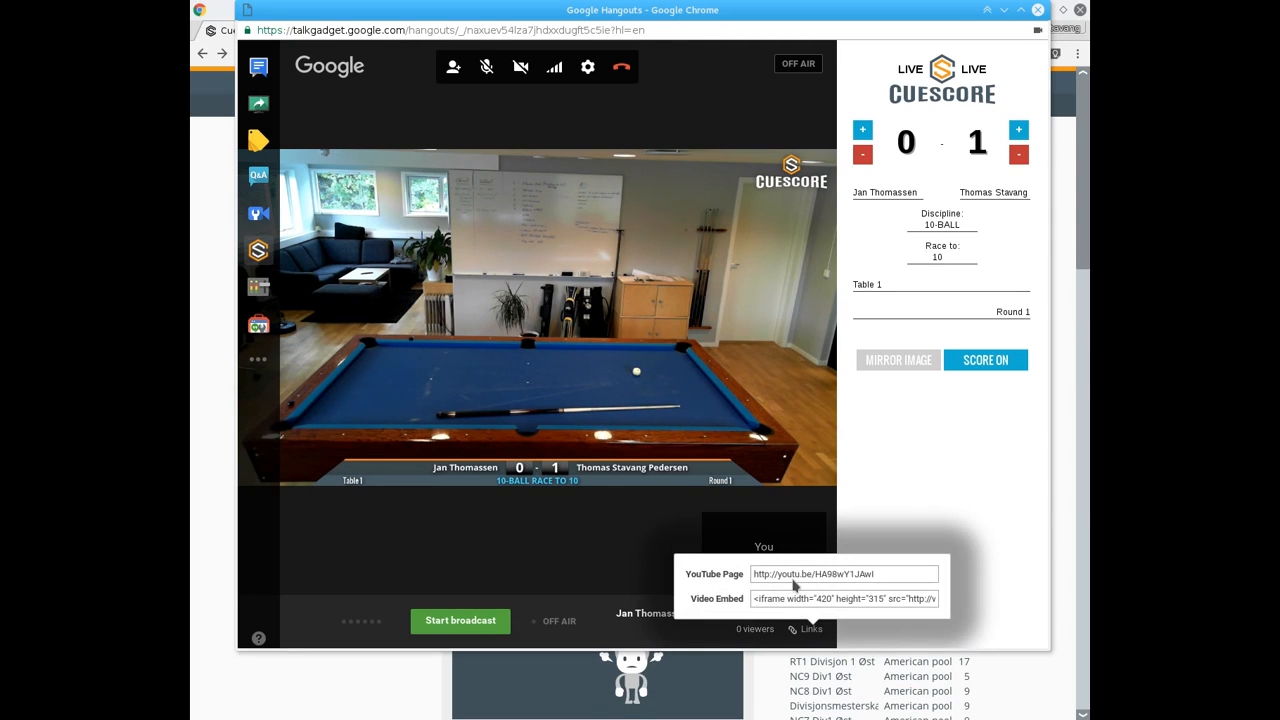
{"action": "triple_click", "coordinate": [844, 572]}
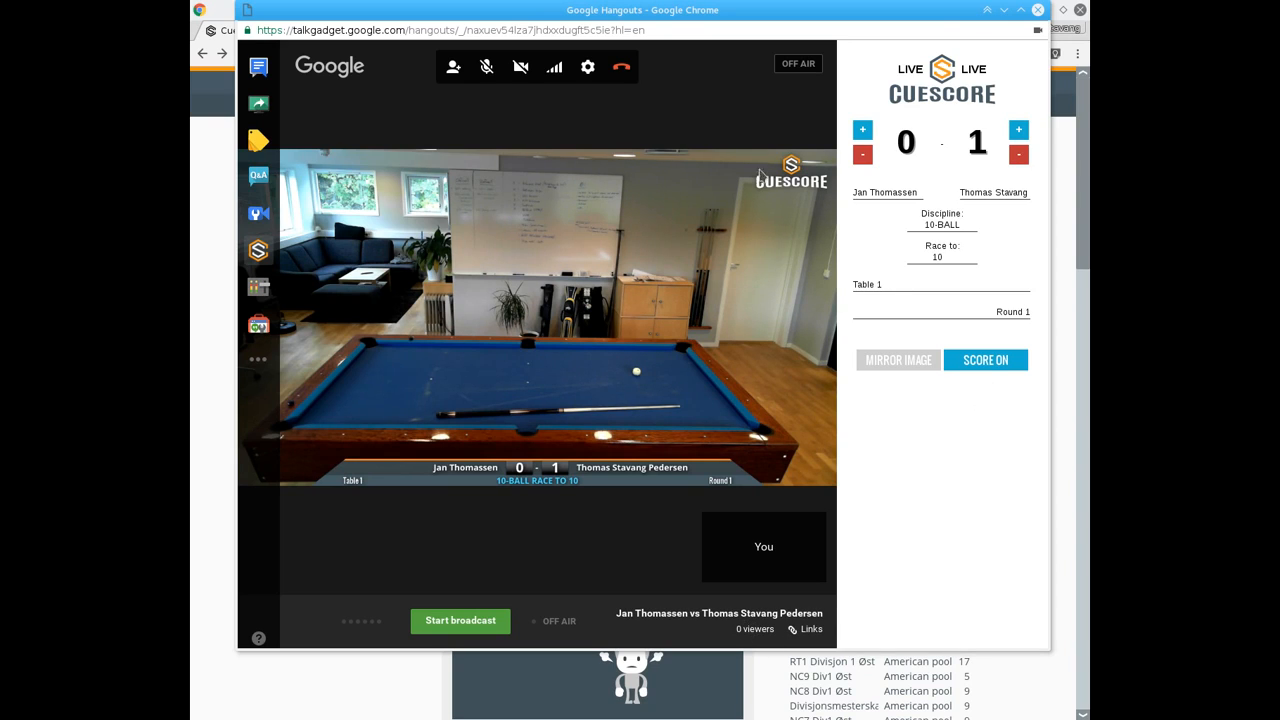
{"action": "mouse_move", "coordinate": [620, 68]}
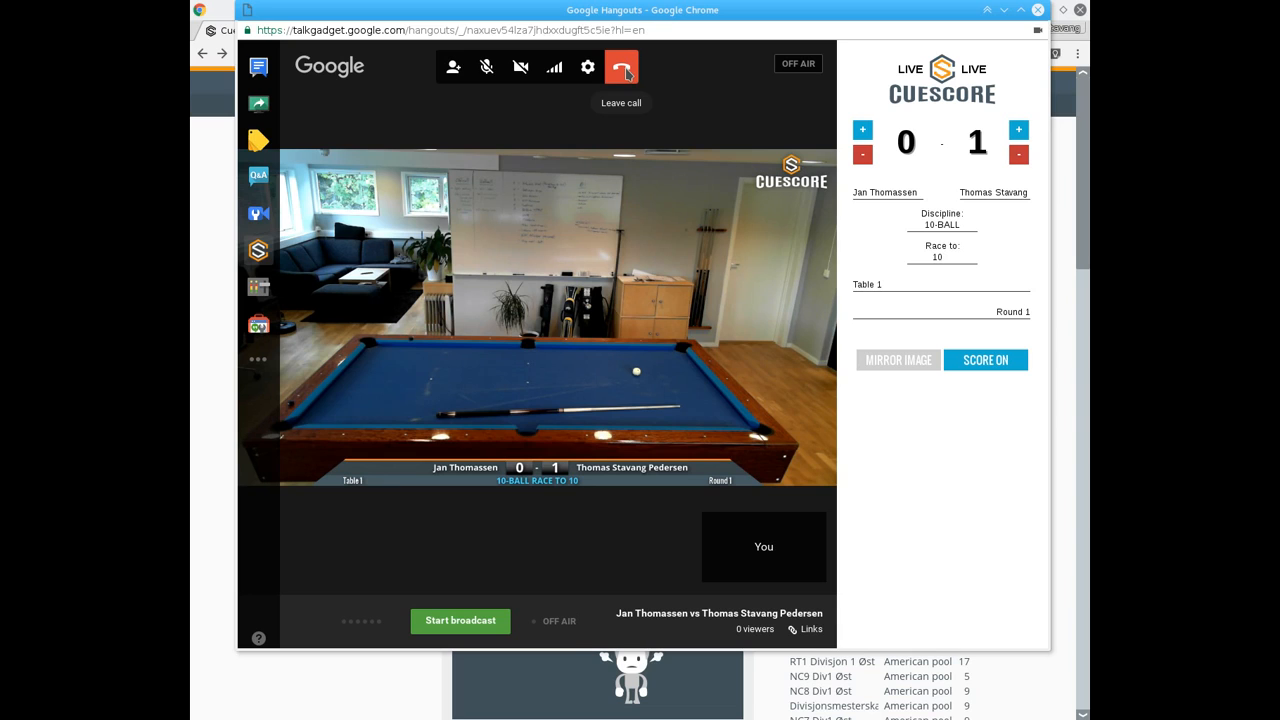